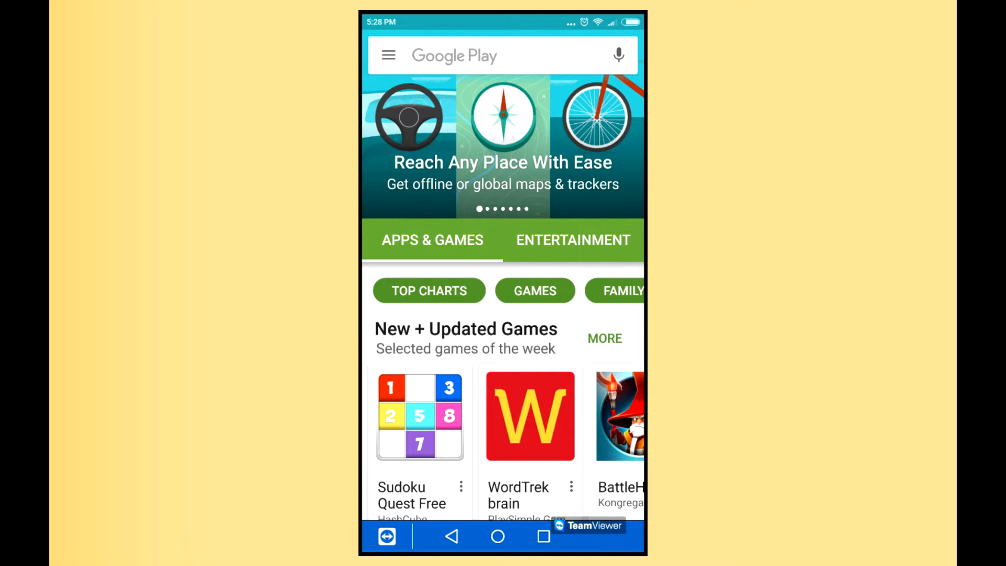
Search Google Play for 'vms', confirm VMS Parents is installed, then go Home.
{"action": "left_click", "coordinate": [480, 55]}
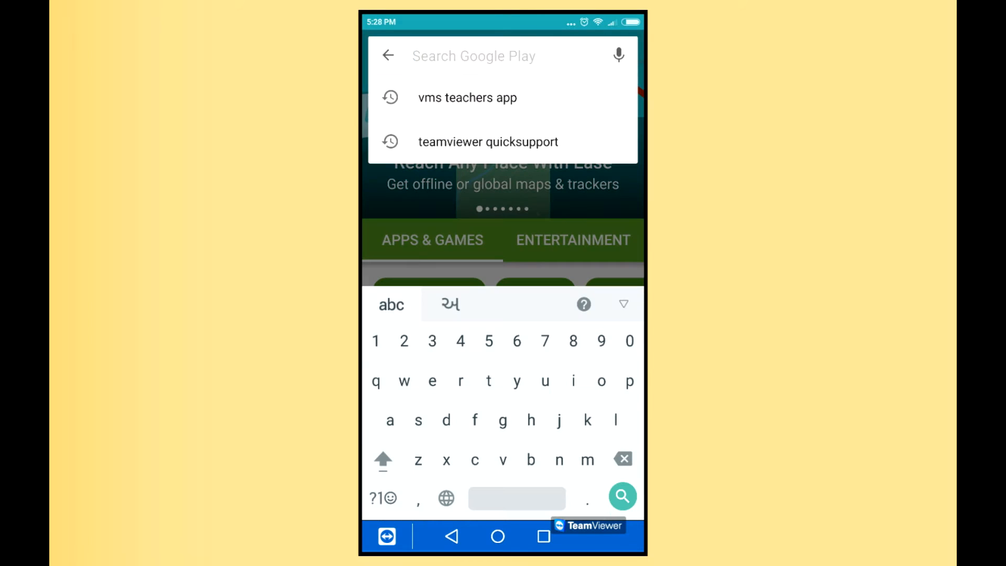
{"action": "type", "text": "vm"}
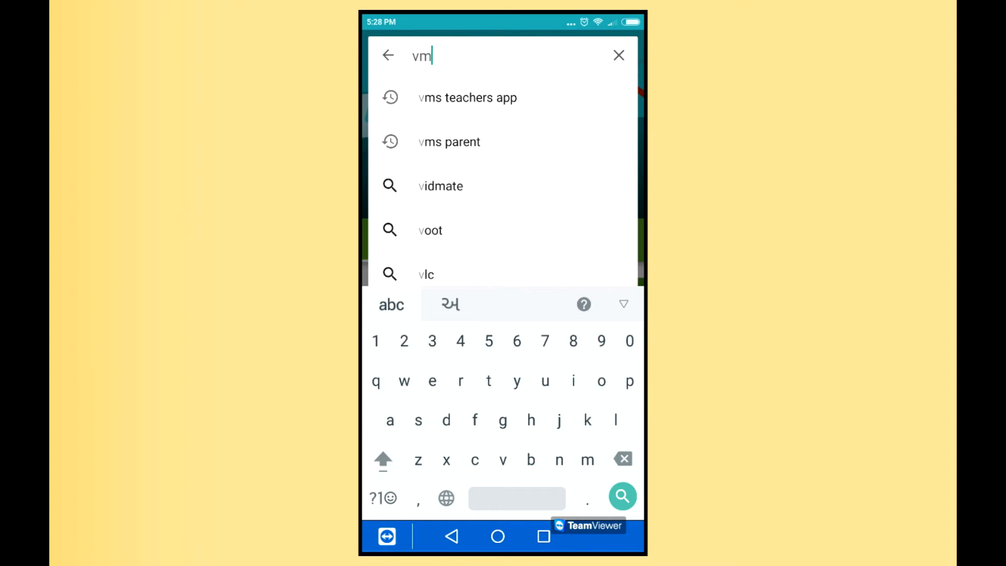
{"action": "type", "text": "s"}
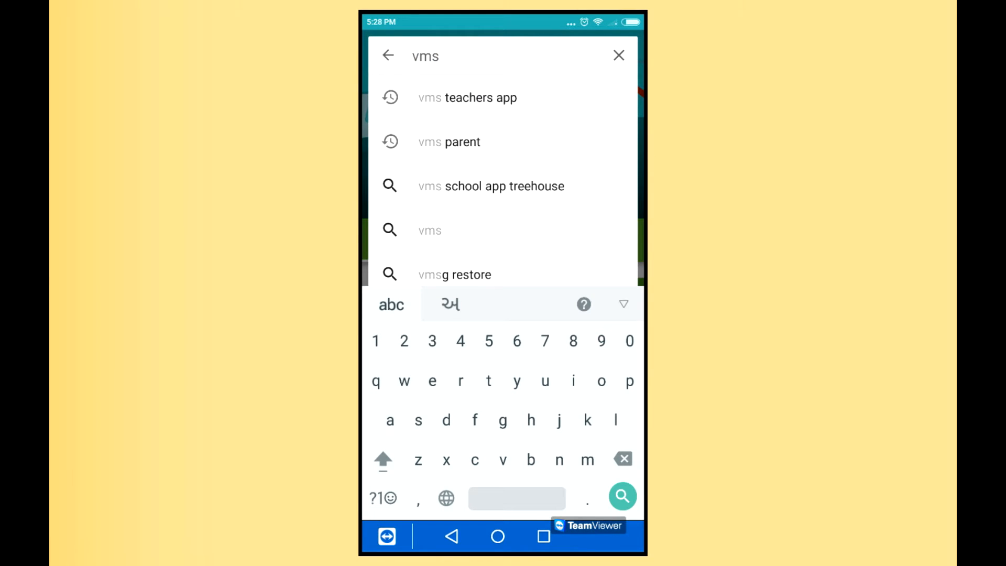
{"action": "left_click", "coordinate": [449, 142]}
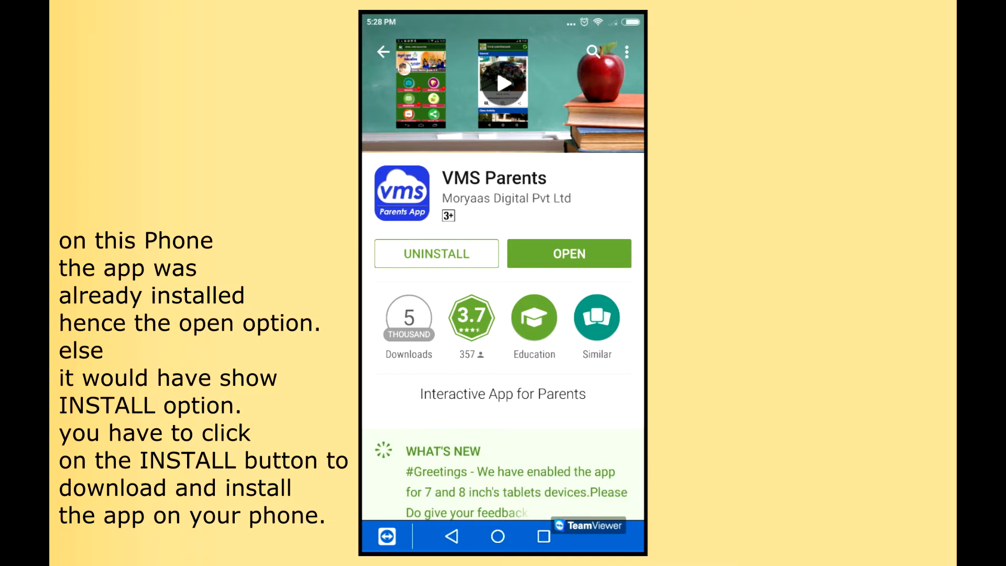
{"action": "left_click", "coordinate": [566, 252]}
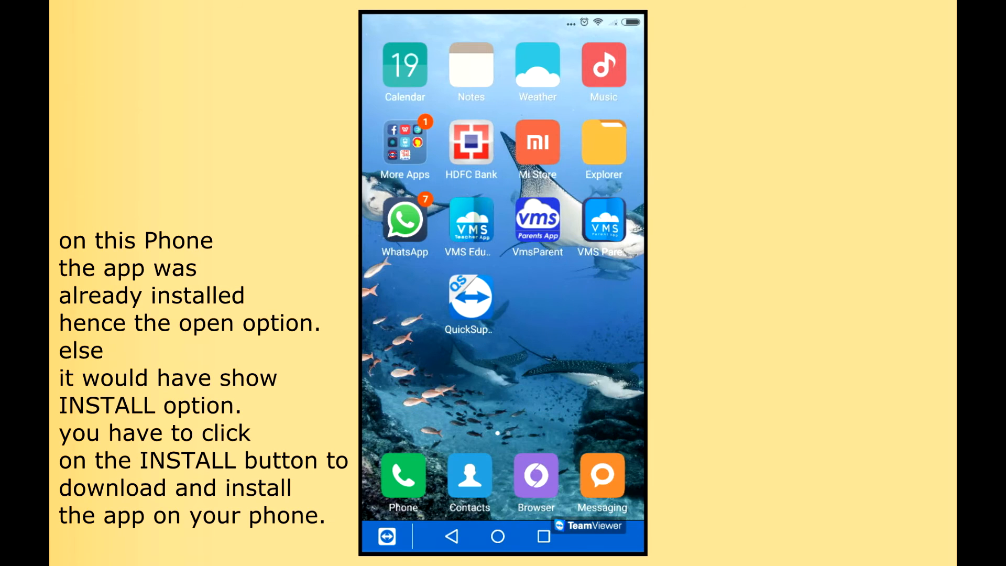
Launch VmsParent, enter the mobile number 32461, and sign in to the dashboard.
{"action": "left_click", "coordinate": [470, 220]}
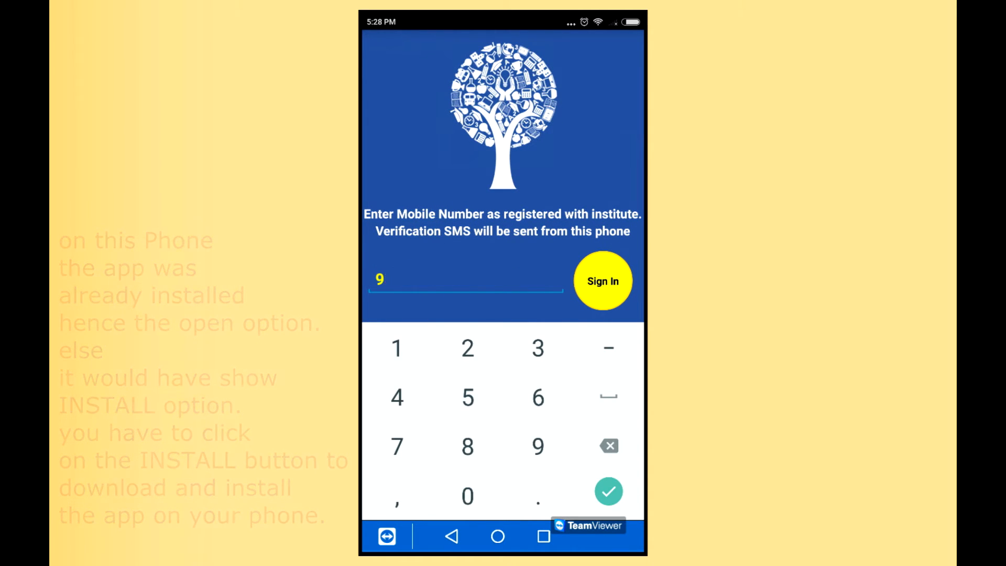
{"action": "type", "text": "324610606"}
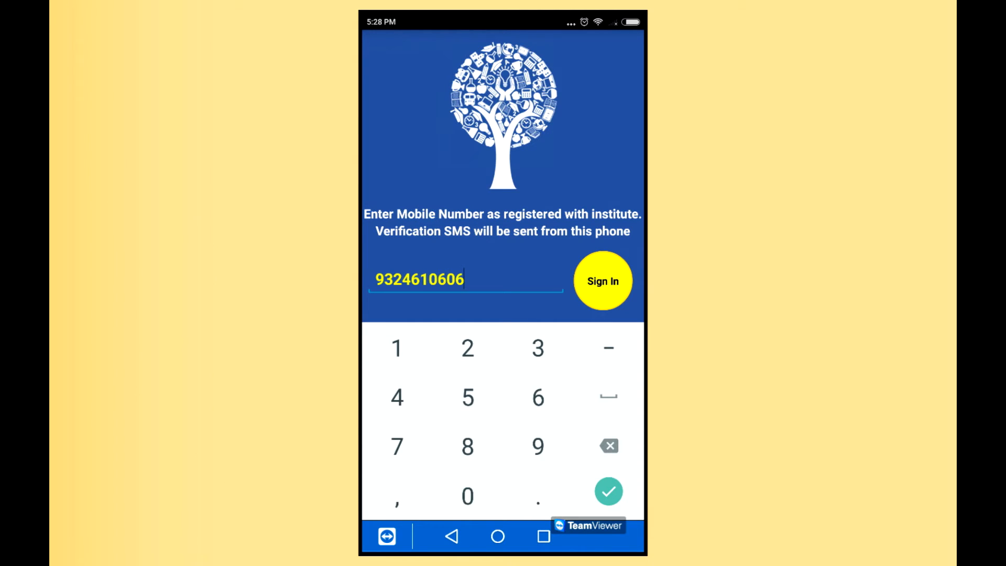
{"action": "left_click", "coordinate": [602, 281]}
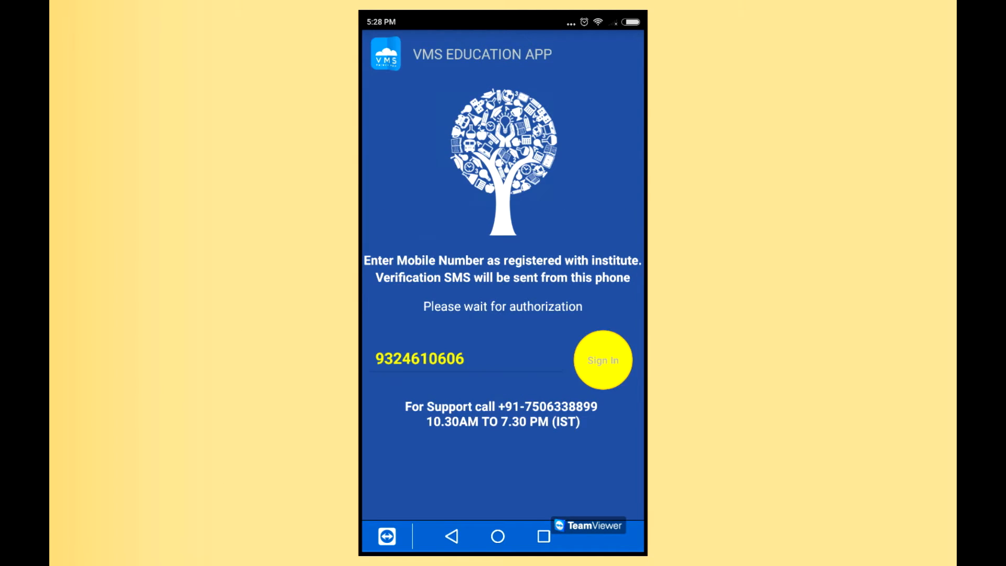
{"action": "left_click", "coordinate": [602, 359]}
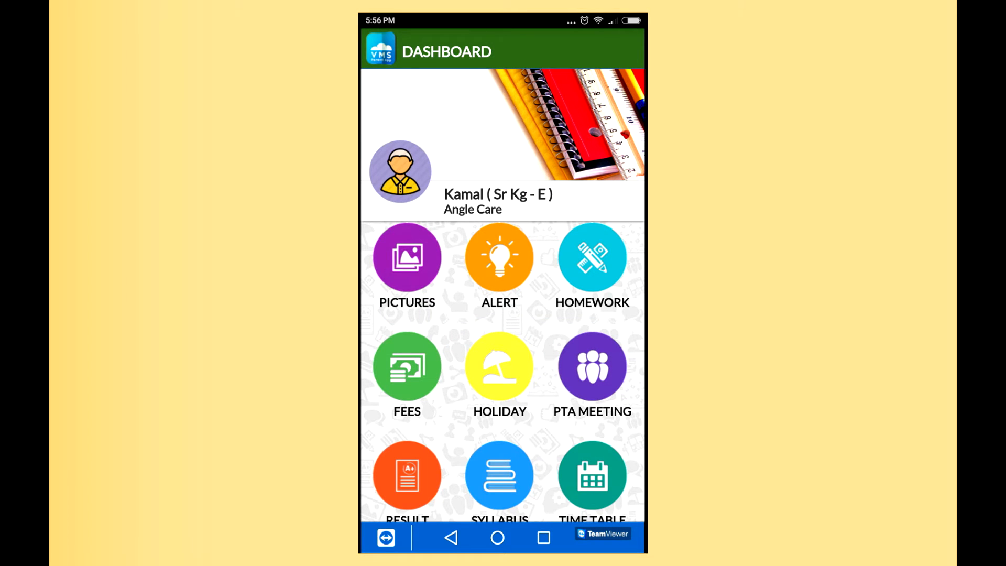
{"action": "scroll", "scroll_direction": "down", "scroll_amount": 3}
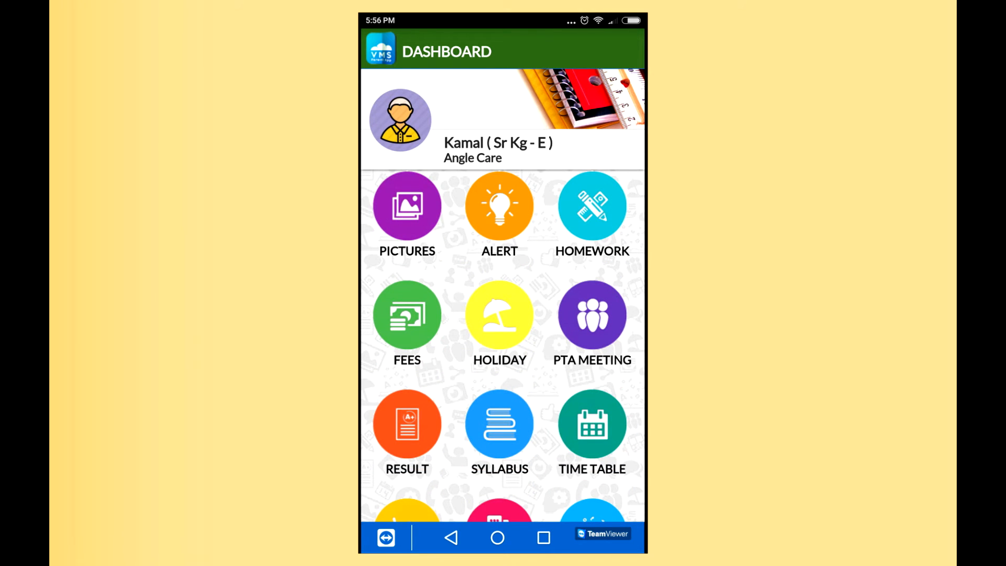
{"action": "scroll", "scroll_direction": "down", "scroll_amount": 3}
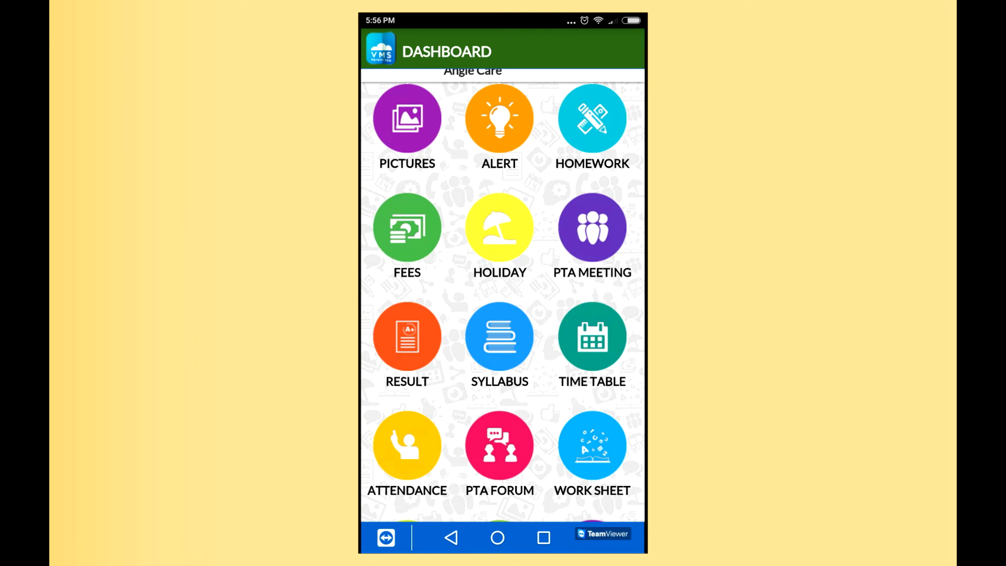
{"action": "scroll", "scroll_direction": "down", "scroll_amount": 3}
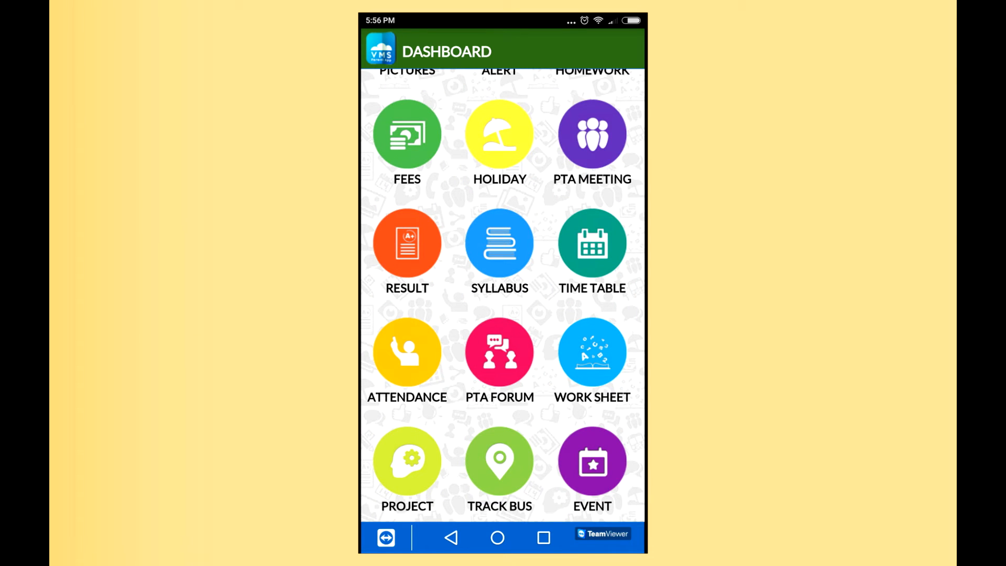
{"action": "scroll", "scroll_direction": "down", "scroll_amount": 3}
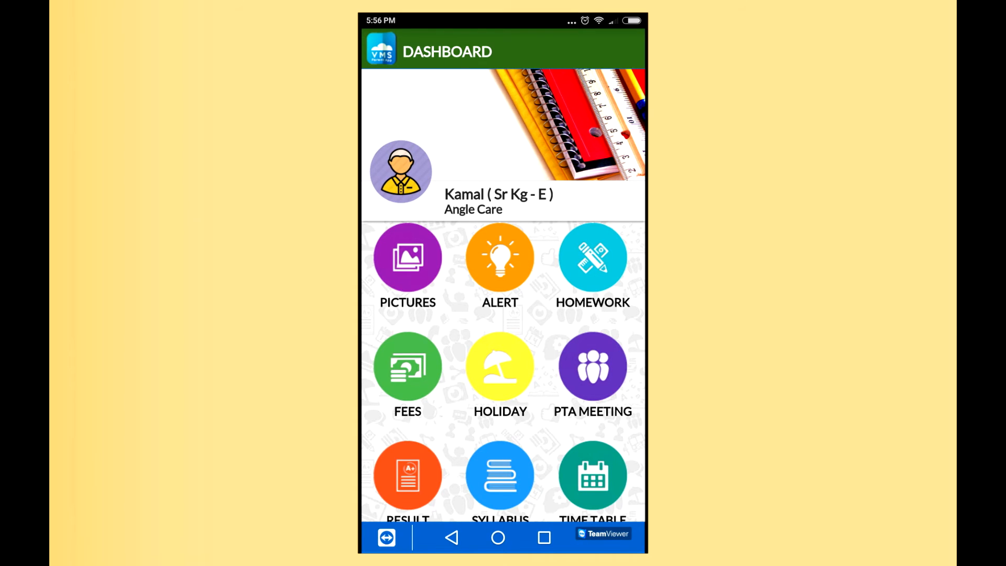
{"action": "left_click", "coordinate": [408, 257]}
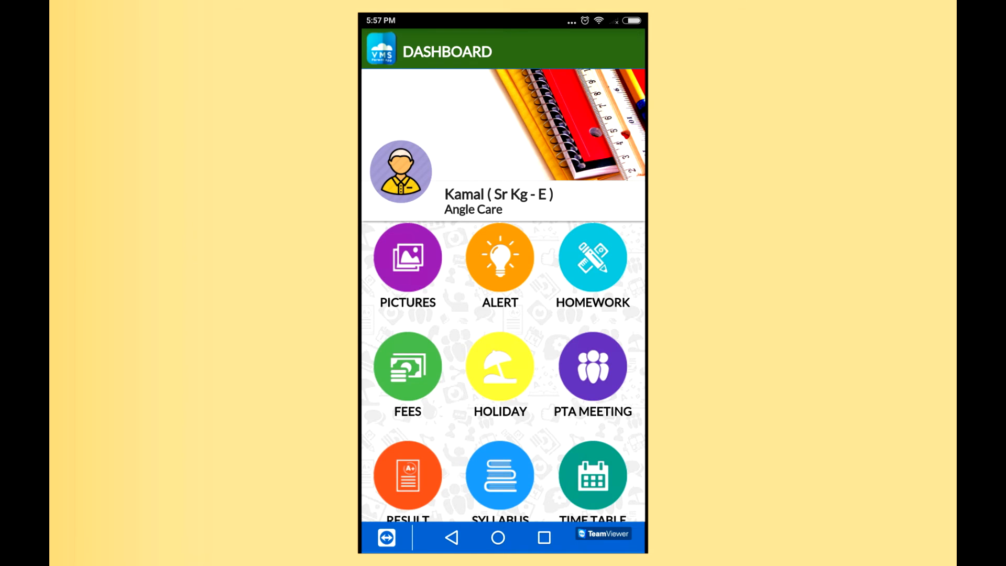
{"action": "left_click", "coordinate": [408, 366]}
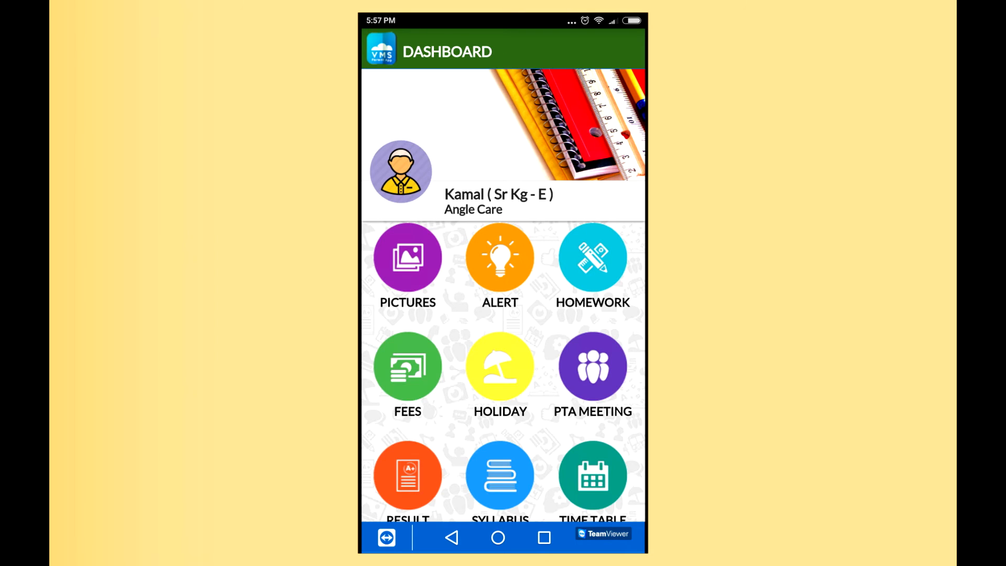
{"action": "left_click", "coordinate": [500, 365]}
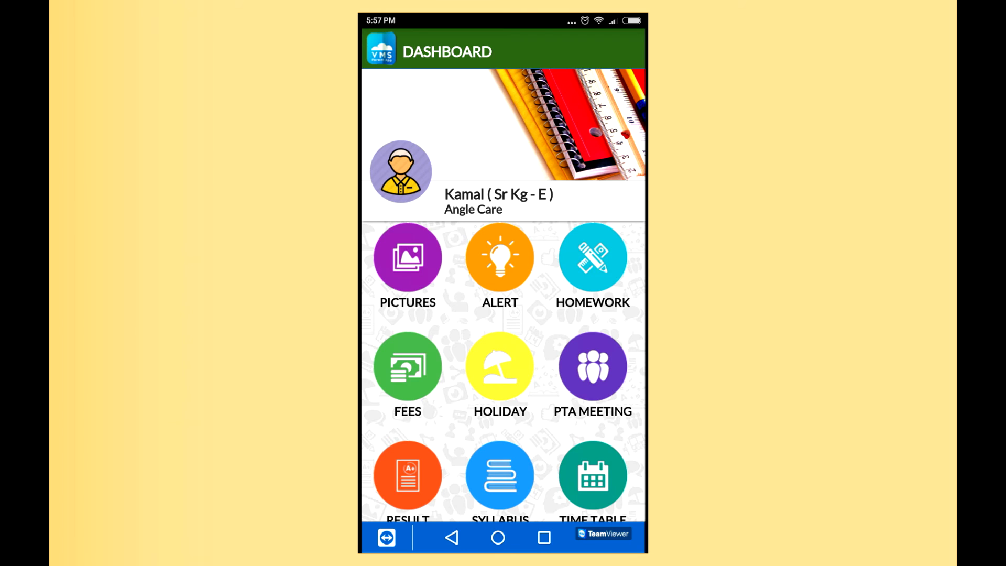
{"action": "left_click", "coordinate": [590, 367]}
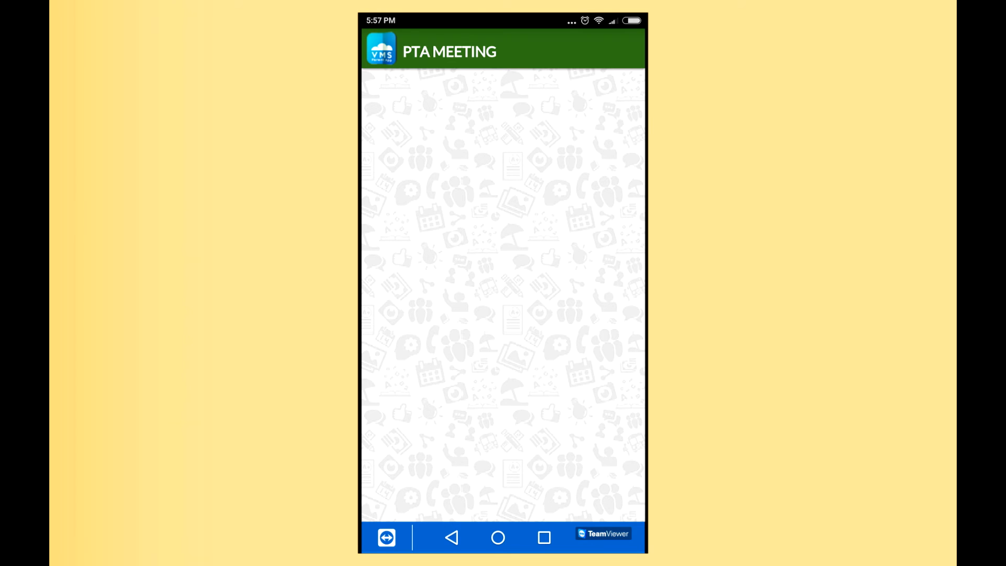
{"action": "left_click", "coordinate": [451, 537]}
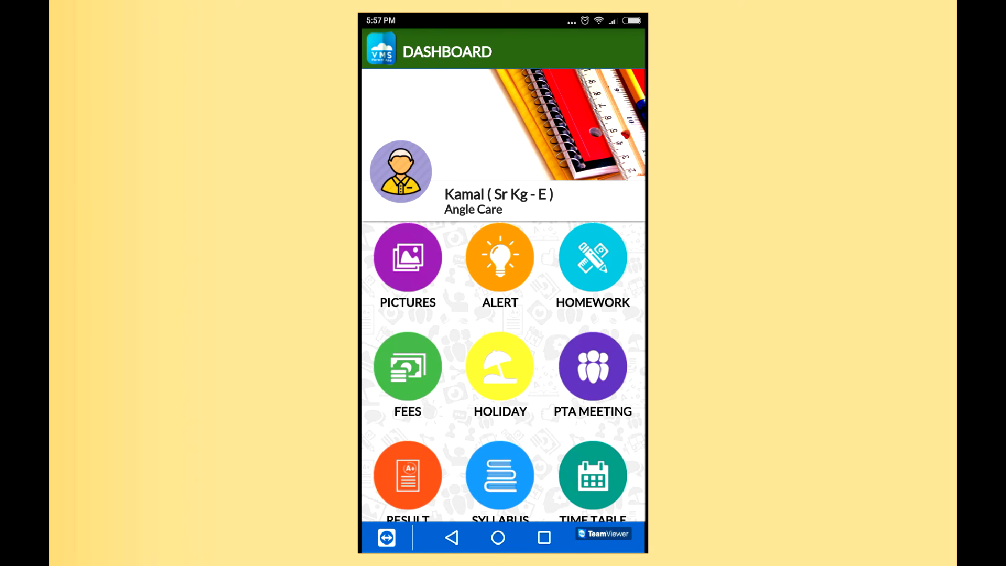
{"action": "scroll", "scroll_direction": "down", "scroll_amount": 3}
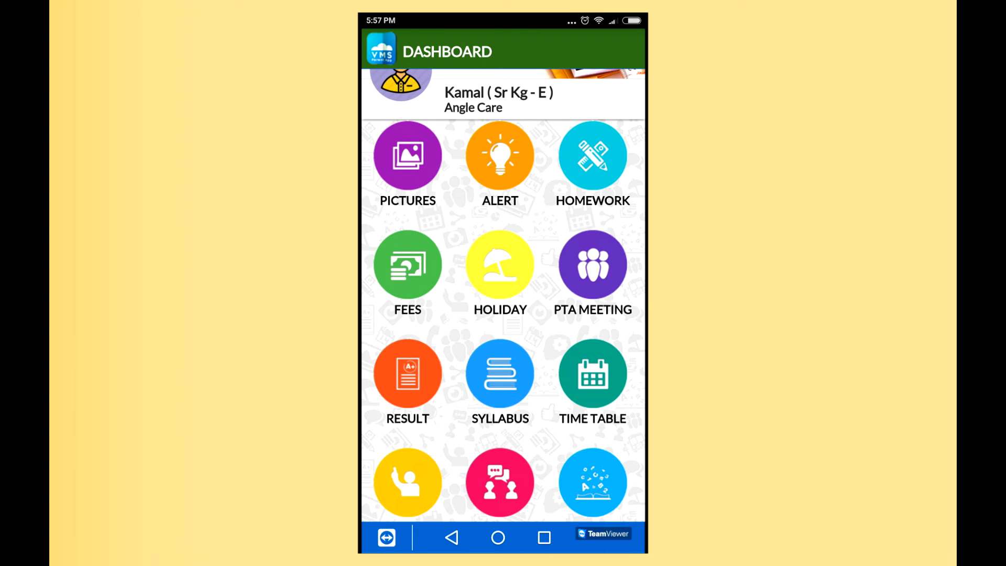
{"action": "scroll", "scroll_direction": "down", "scroll_amount": 3}
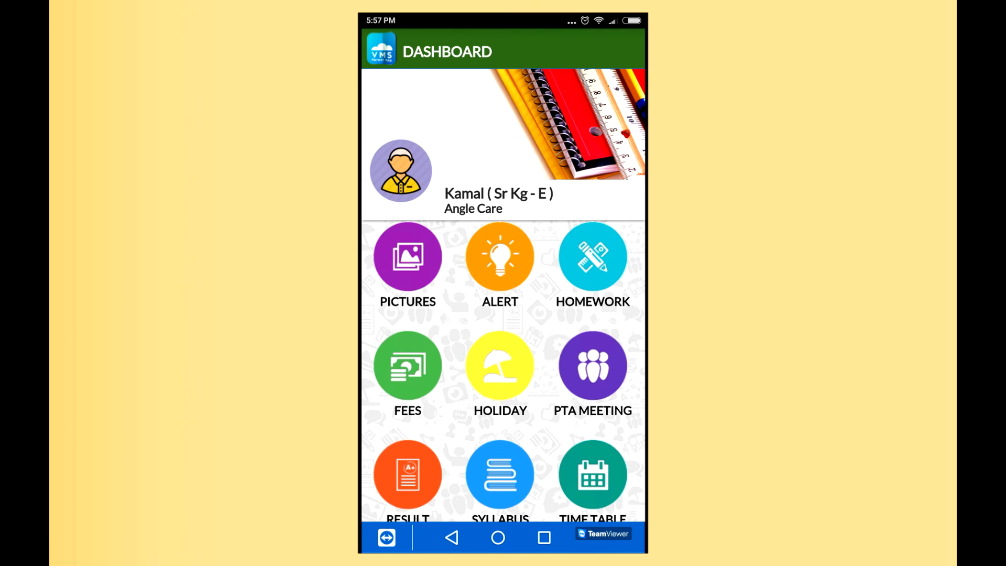
{"action": "left_click", "coordinate": [591, 474]}
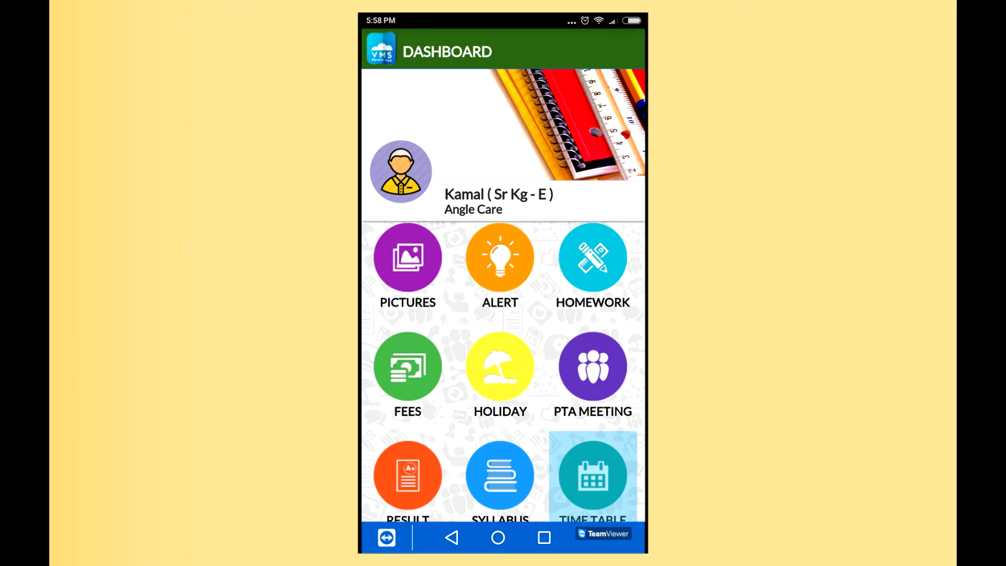
{"action": "scroll", "scroll_direction": "down", "scroll_amount": 3}
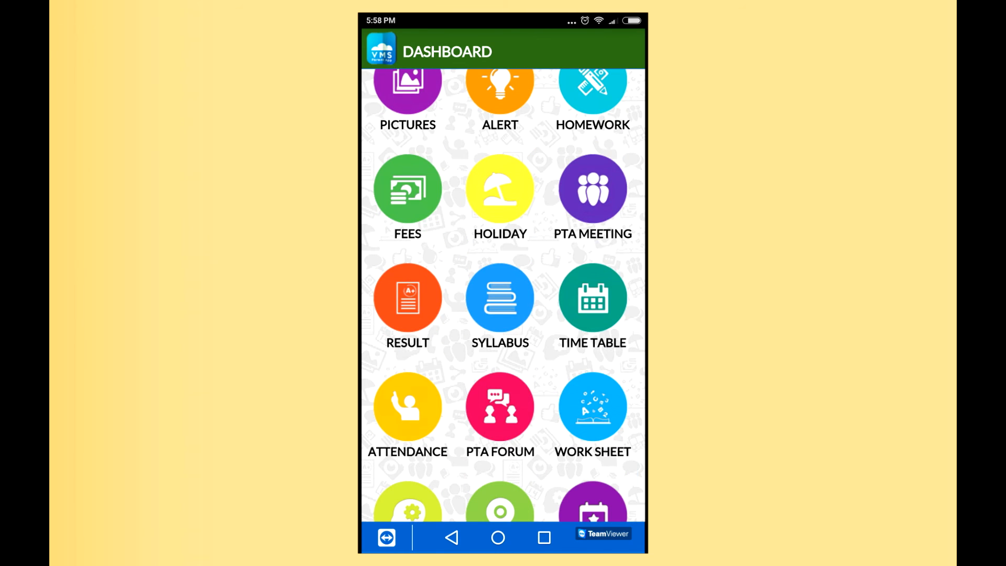
{"action": "left_click", "coordinate": [407, 406]}
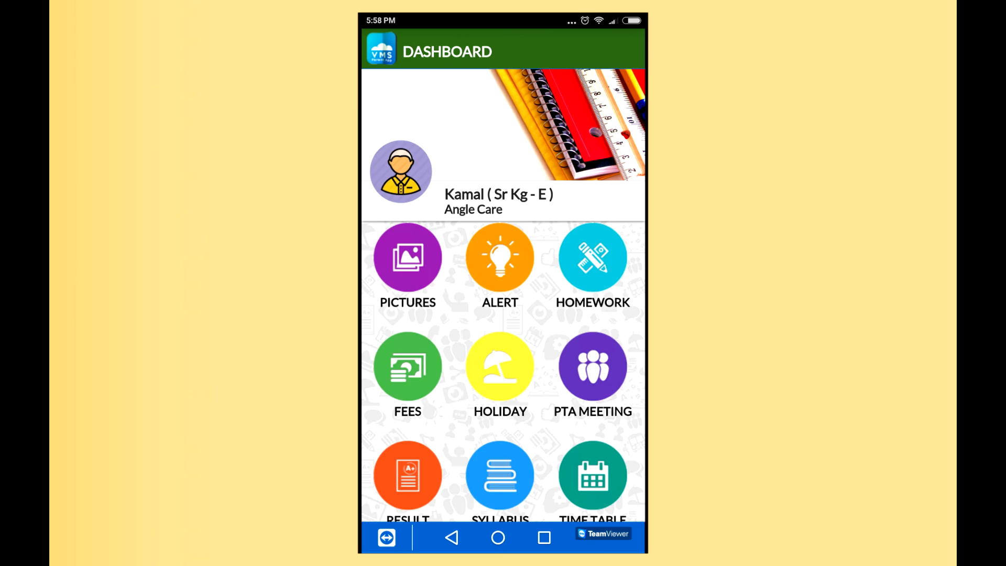
{"action": "scroll", "scroll_direction": "down", "scroll_amount": 3}
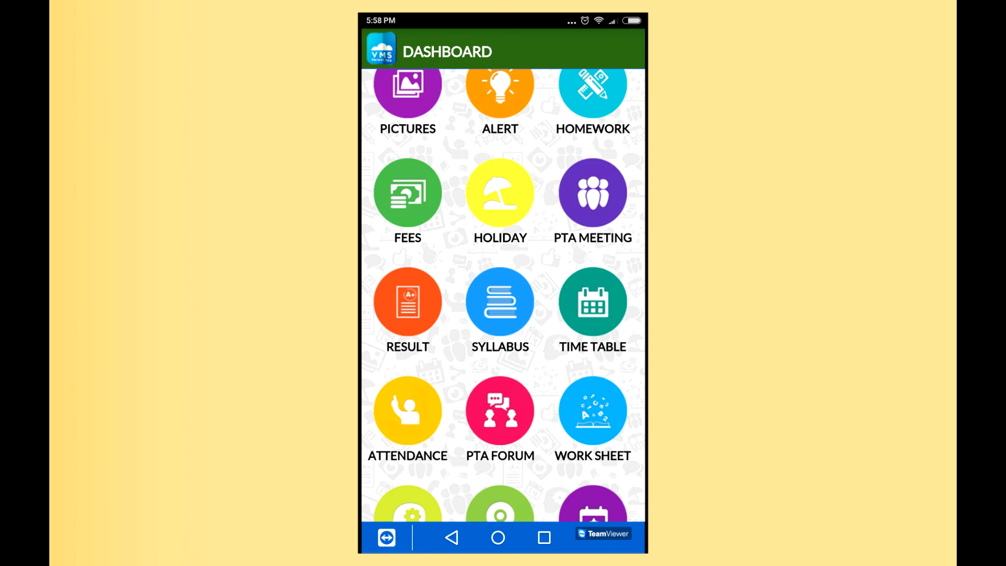
{"action": "left_click", "coordinate": [592, 411]}
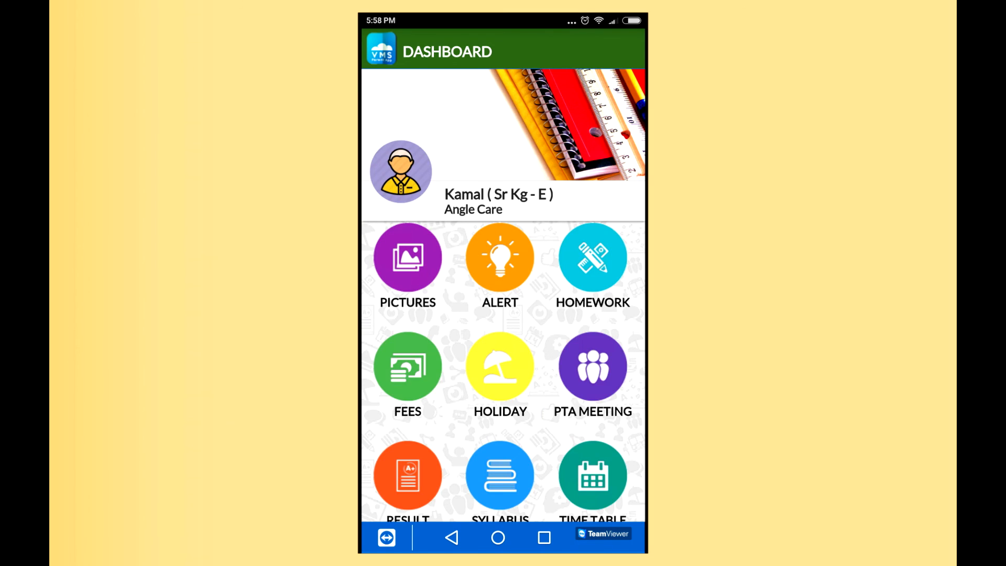
{"action": "scroll", "scroll_direction": "down", "scroll_amount": 3}
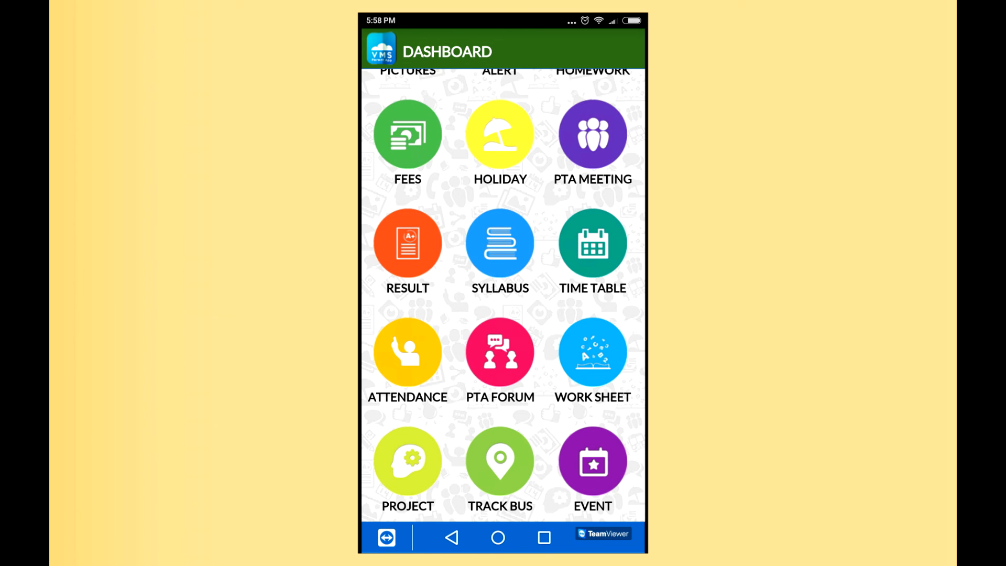
Scroll the dashboard and open the EVENT tile showing Fancy Dress Competition notices.
{"action": "left_click", "coordinate": [407, 460]}
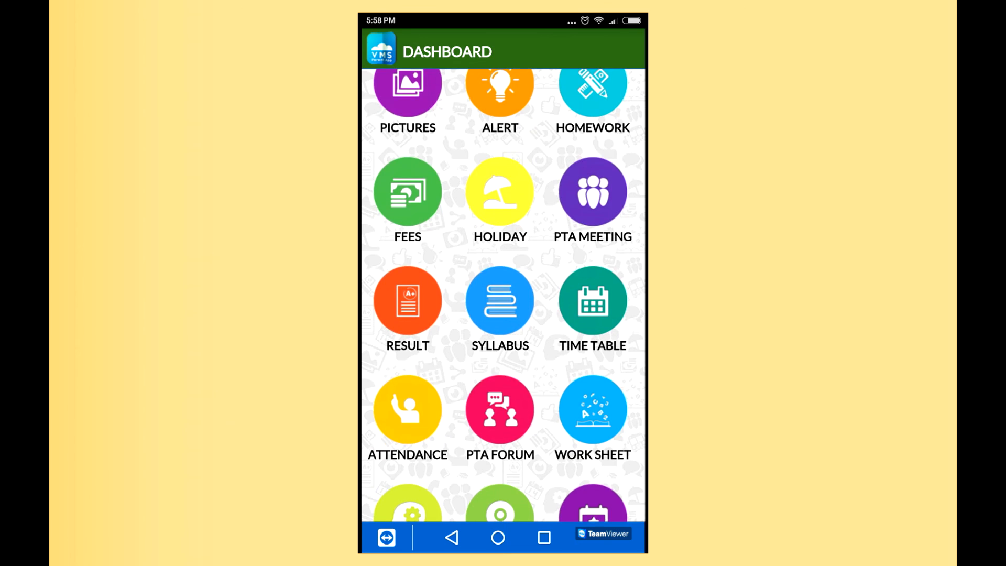
{"action": "scroll", "scroll_direction": "down", "scroll_amount": 3}
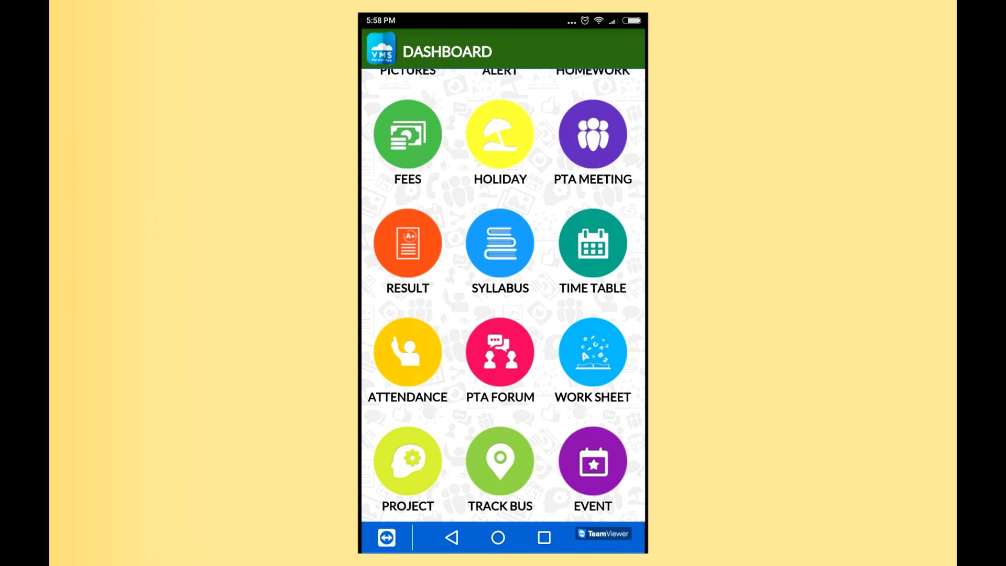
{"action": "left_click", "coordinate": [591, 460]}
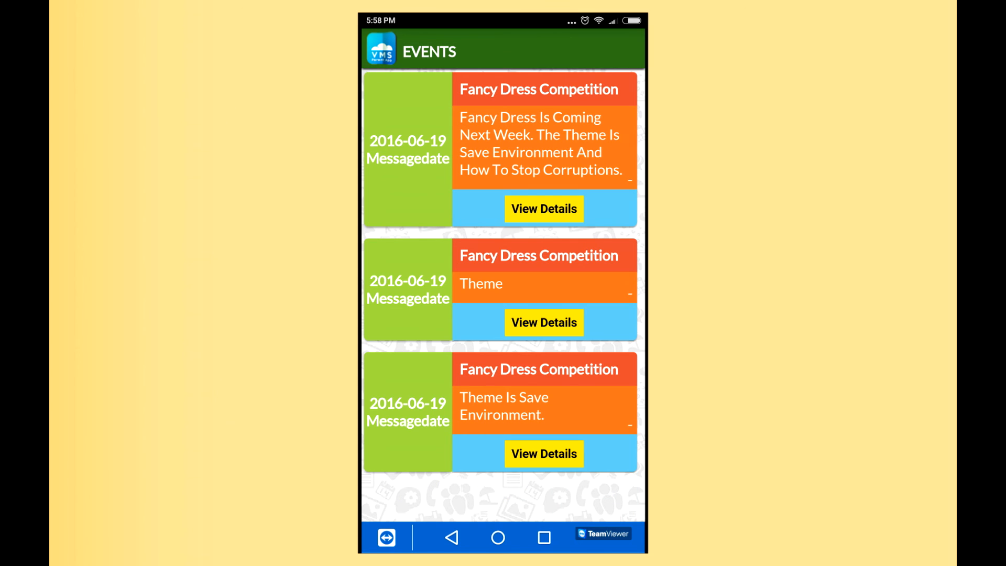